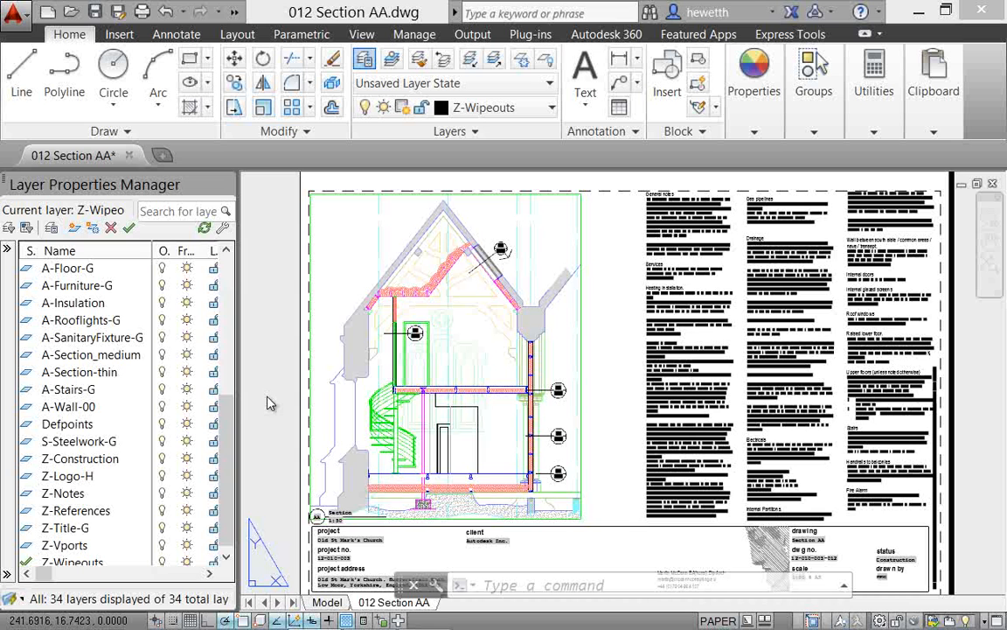
mouse_move(227, 424)
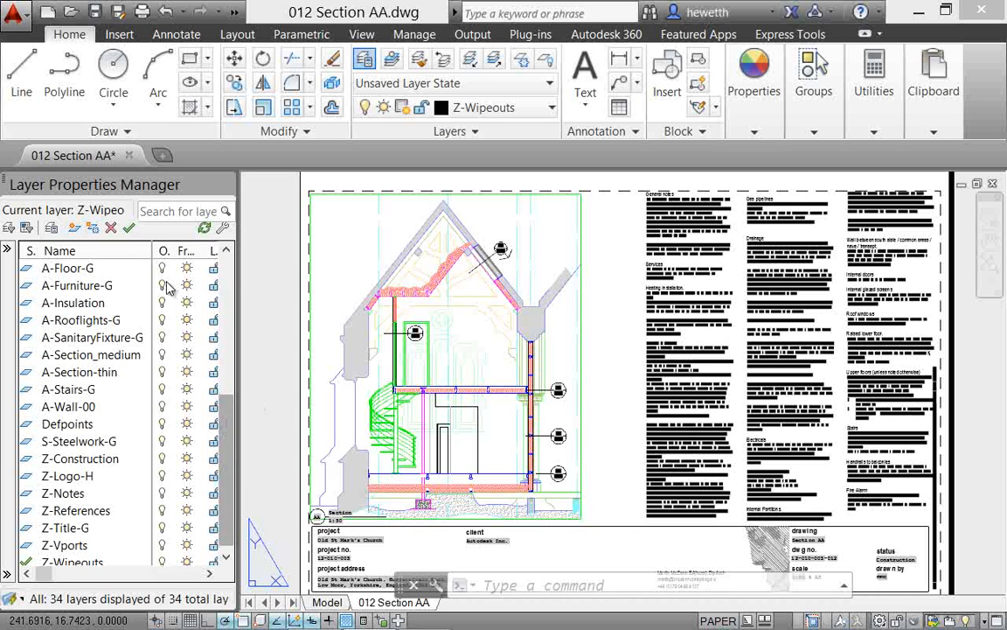
mouse_move(75, 227)
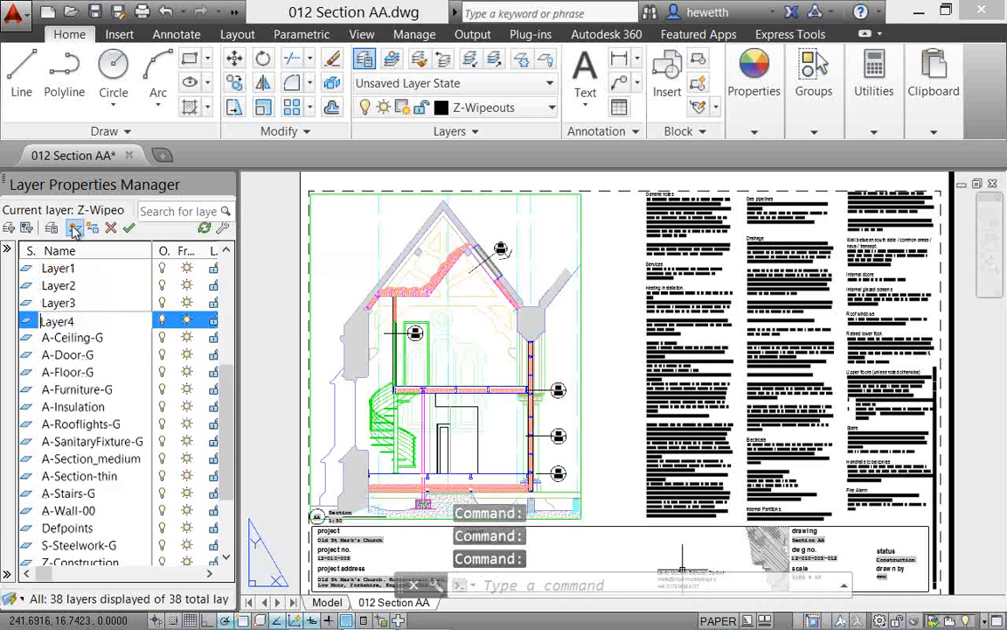
- Add new layers Layer1 through Layer13, bringing the drawing to 47 layers
click(75, 227)
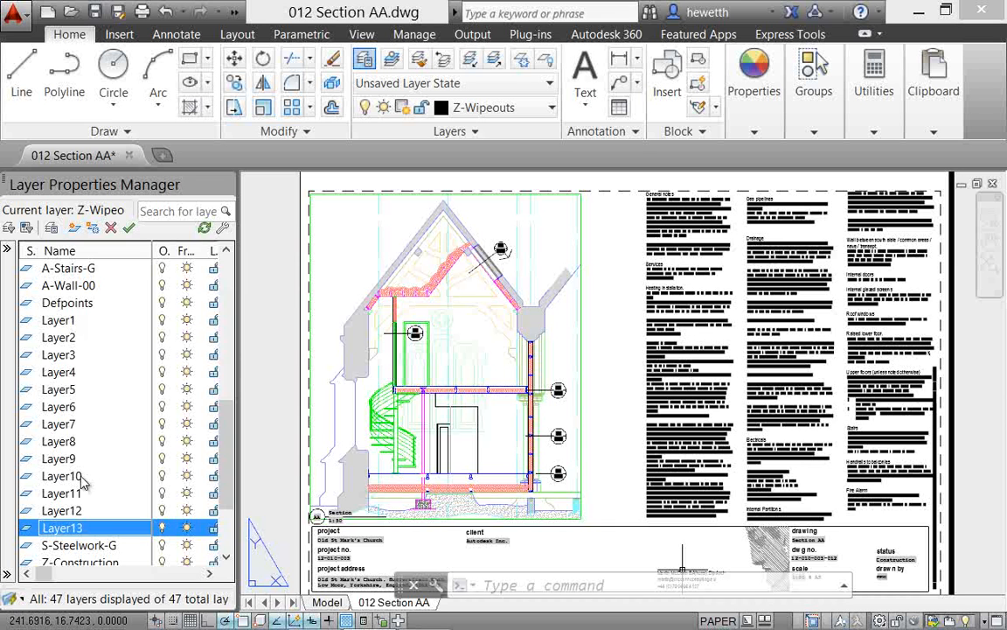
mouse_move(74, 327)
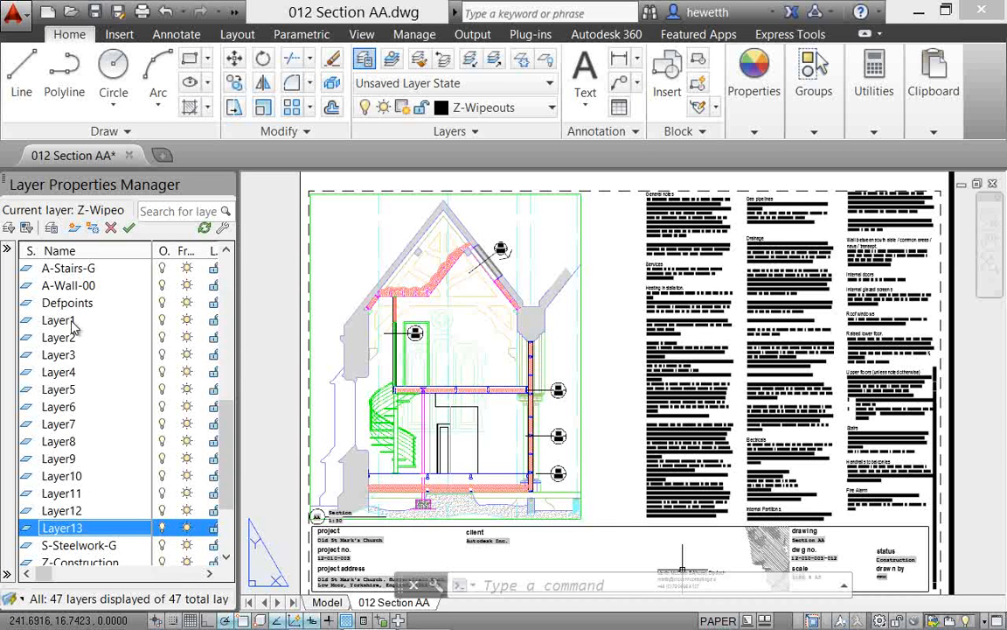
mouse_move(74, 339)
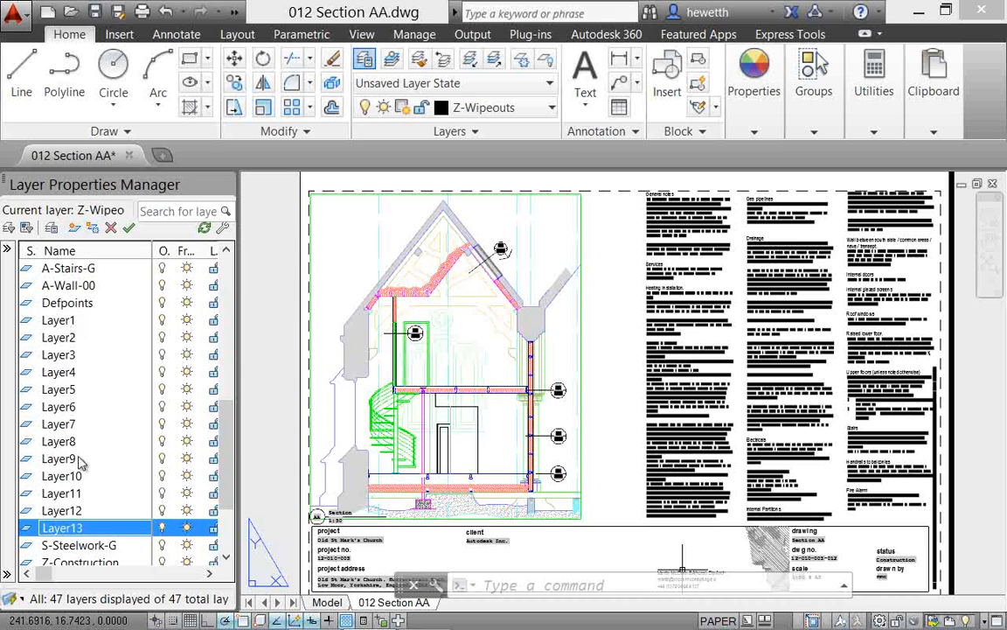
mouse_move(81, 338)
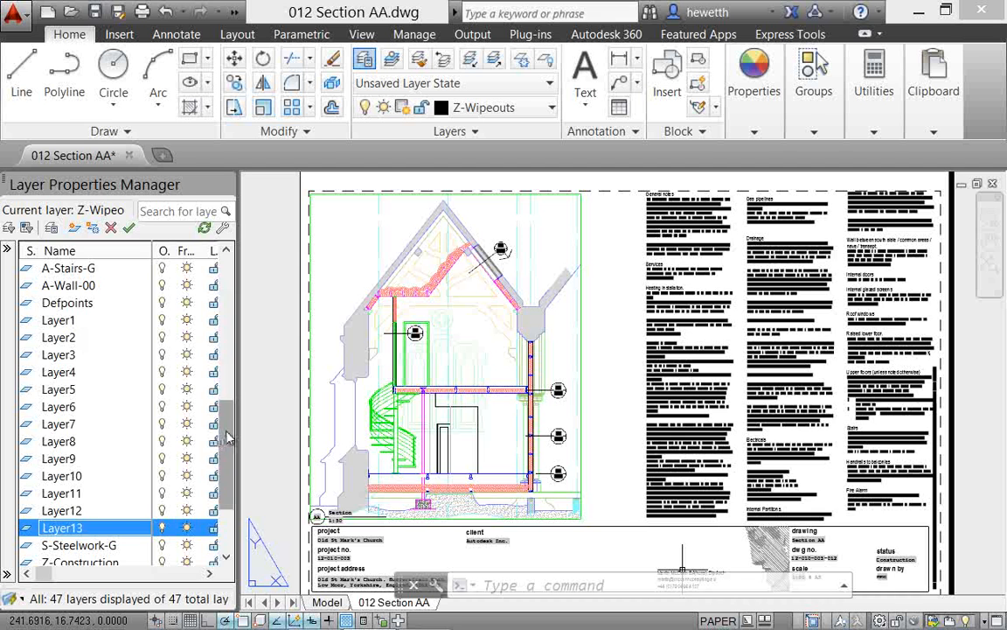
scroll(down, 3)
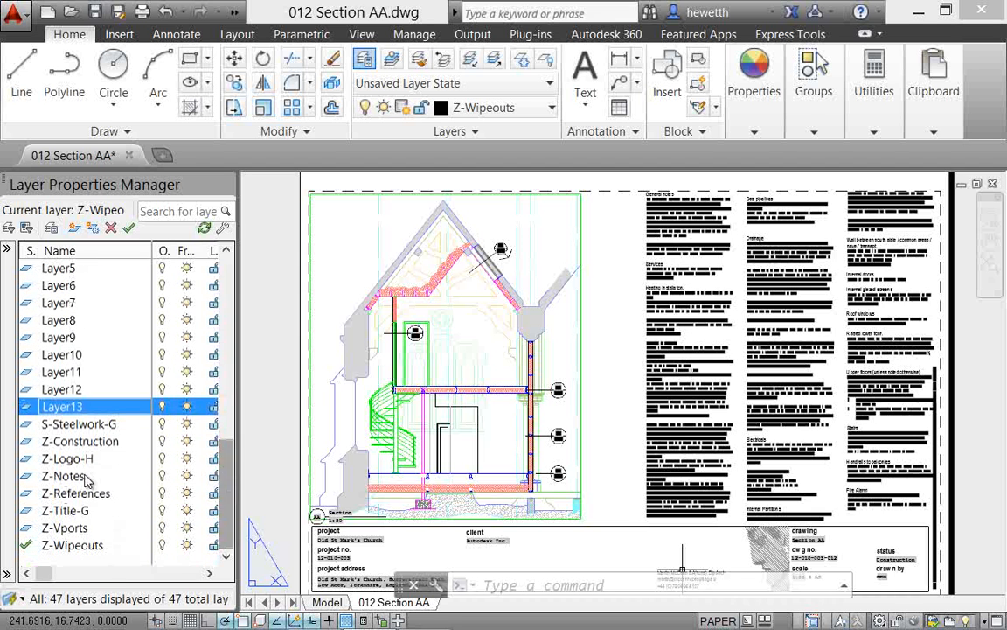
- Merge Z-Construction, Z-Logo-H, Z-Notes and Z-References into Layer10, leaving 43 layers
click(79, 441)
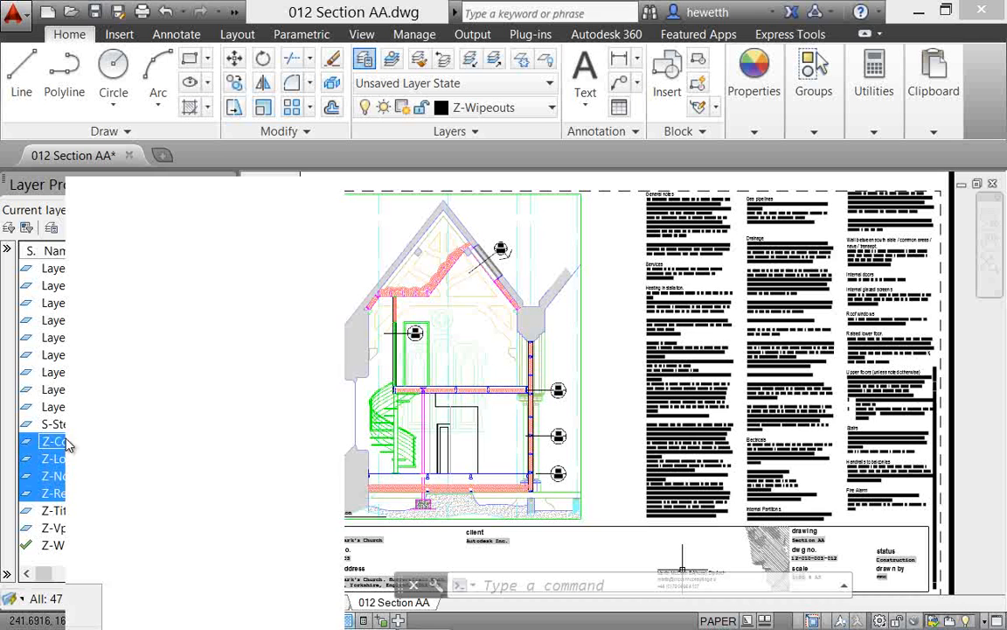
right_click(54, 441)
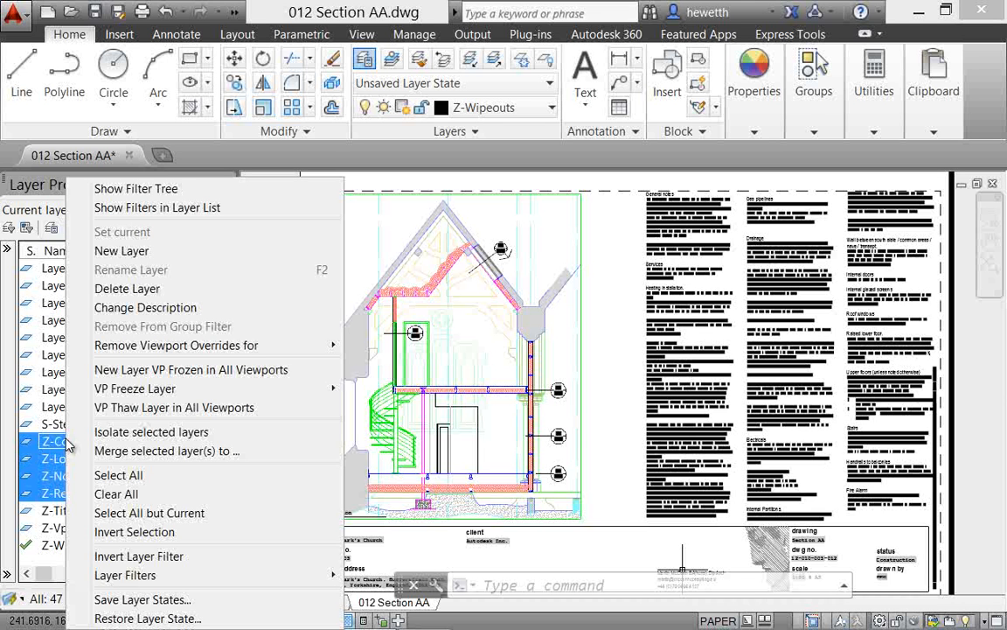
mouse_move(166, 451)
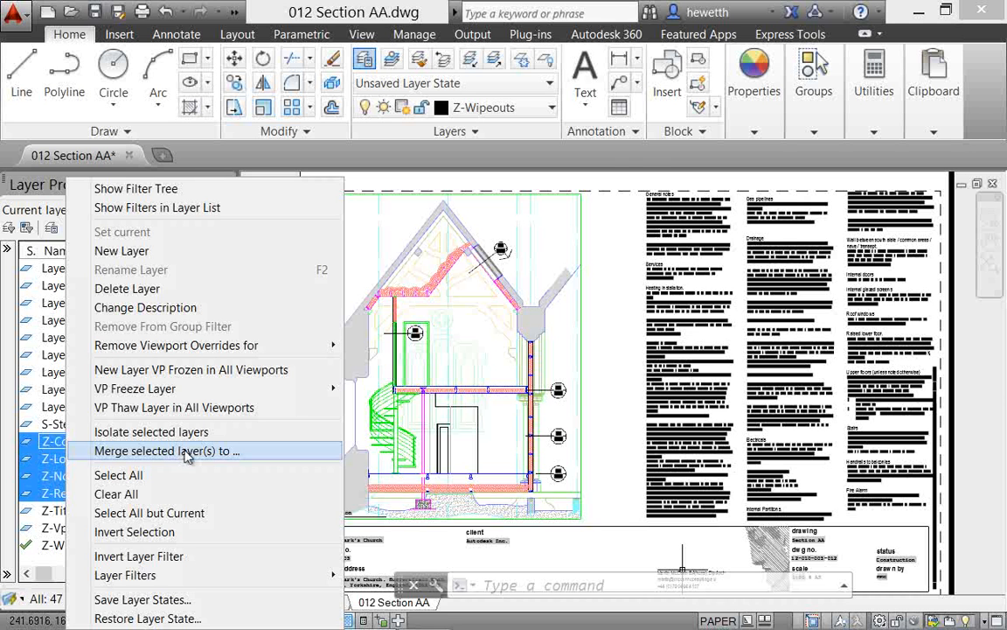
click(166, 450)
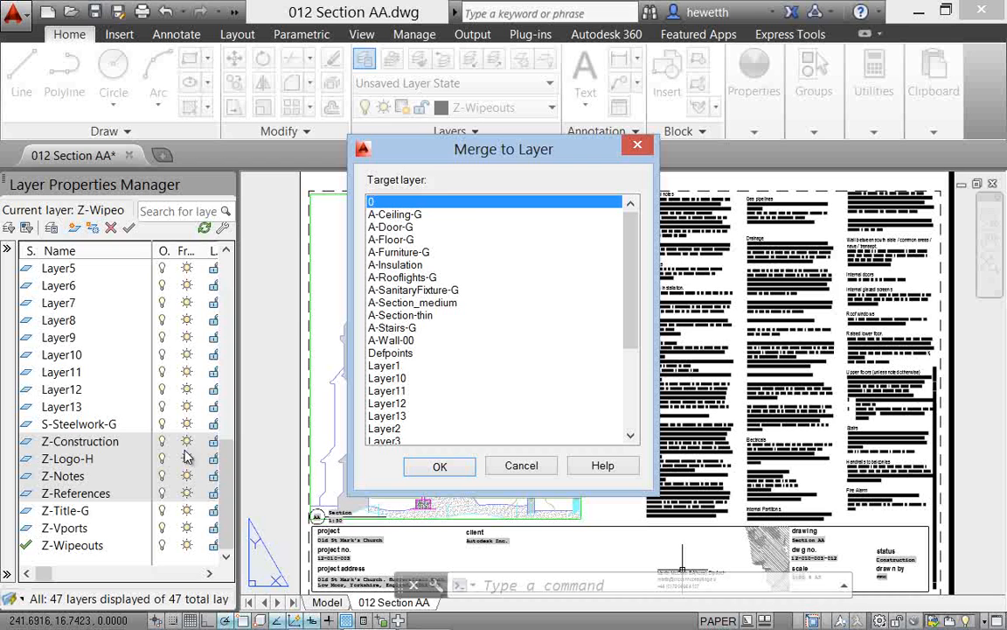
mouse_move(127, 446)
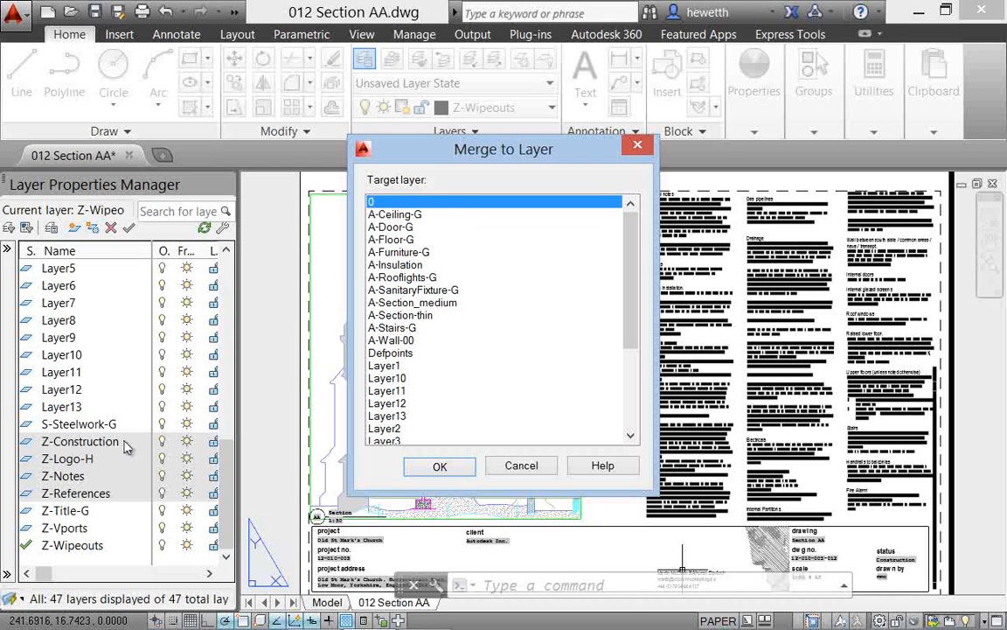
mouse_move(396, 390)
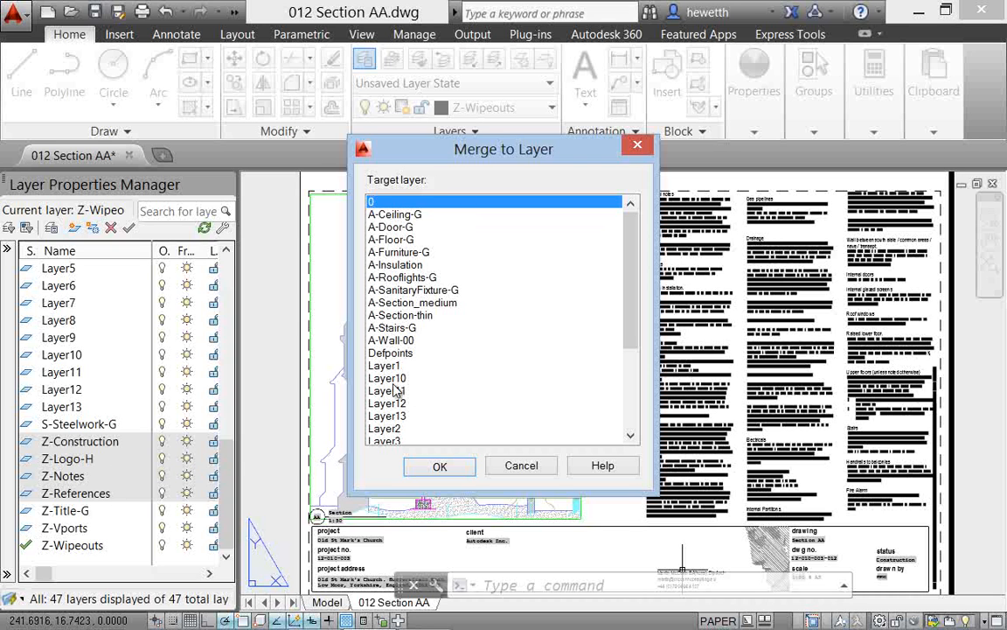
click(386, 377)
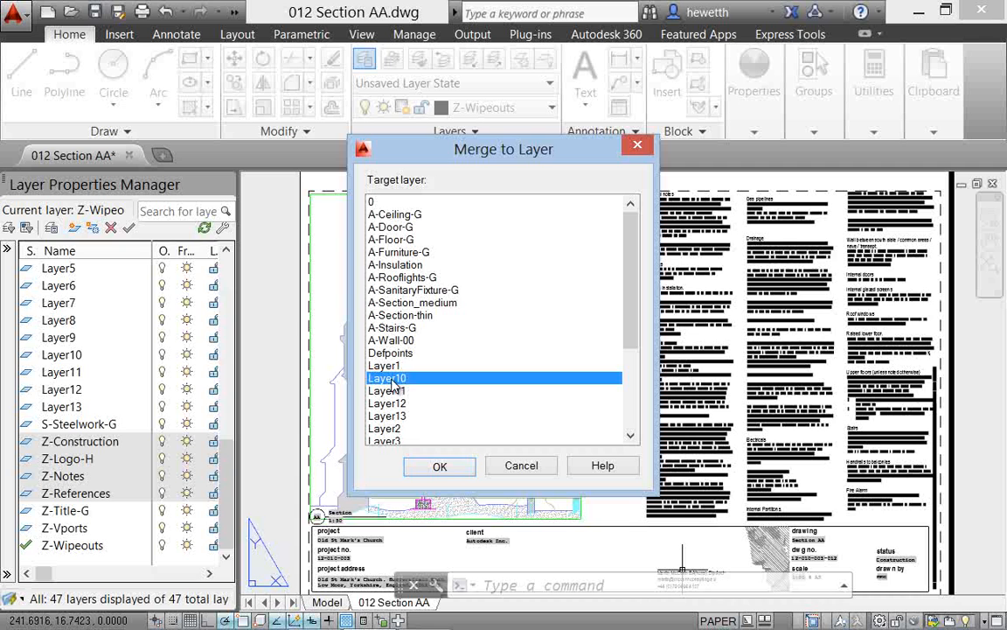
click(440, 465)
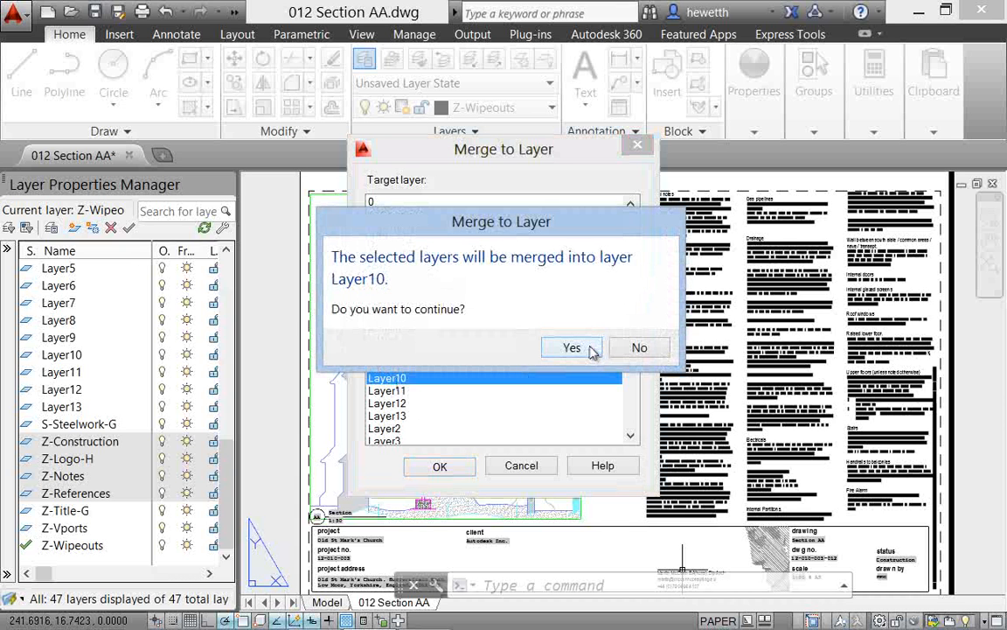
click(572, 348)
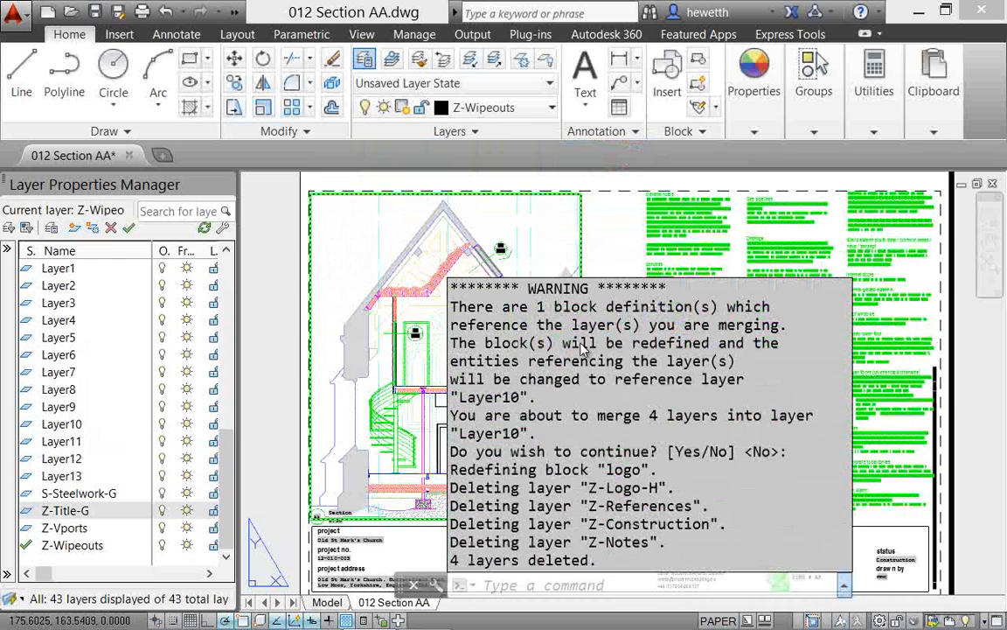
mouse_move(87, 516)
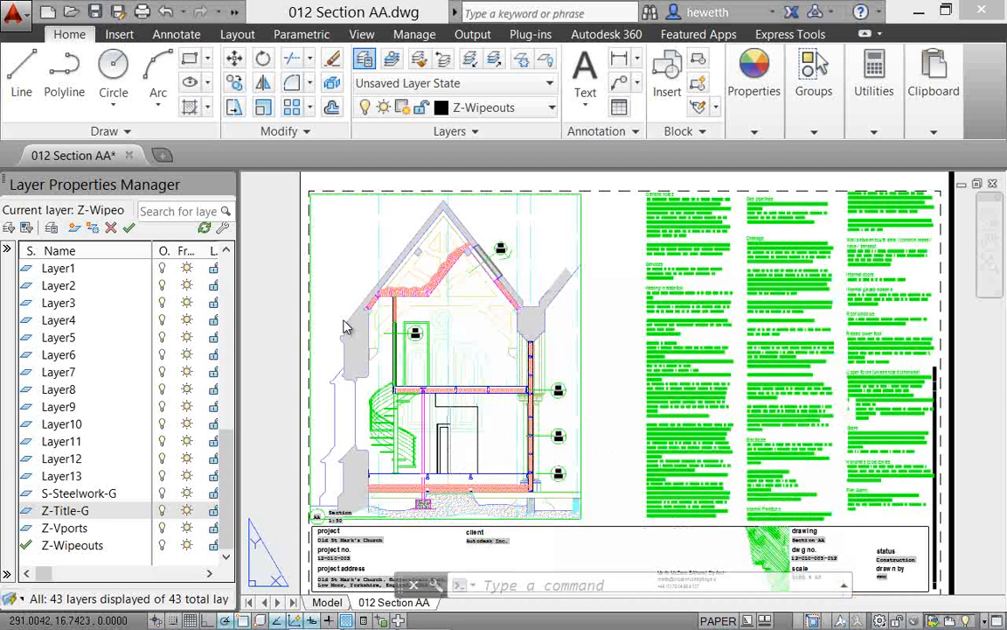
- Close the Layer Properties Manager to show the 43-layer section drawing
click(993, 182)
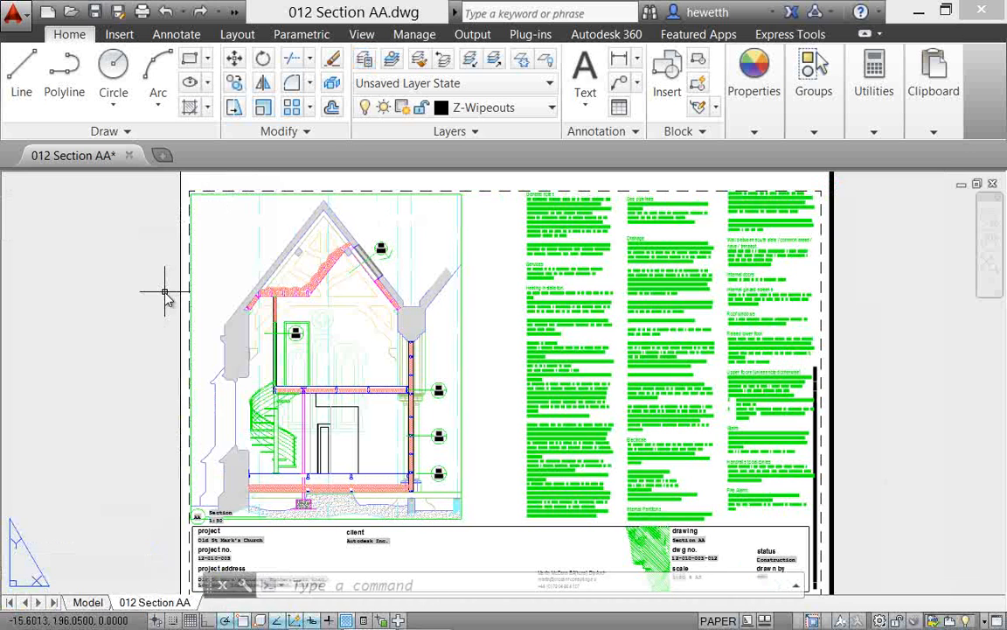
mouse_move(157, 303)
text(XREF)
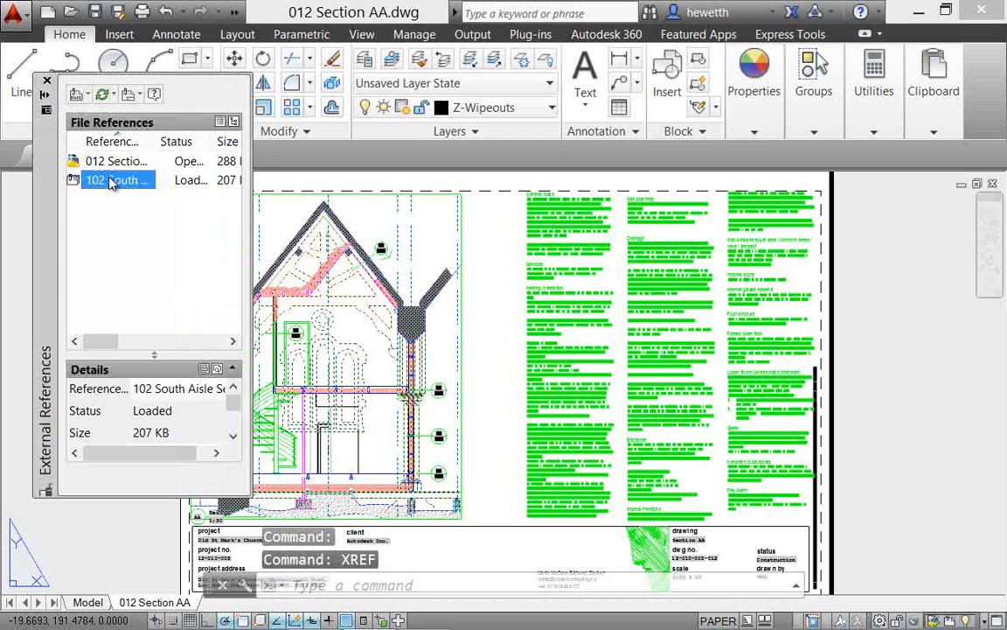
mouse_move(113, 179)
text(PR)
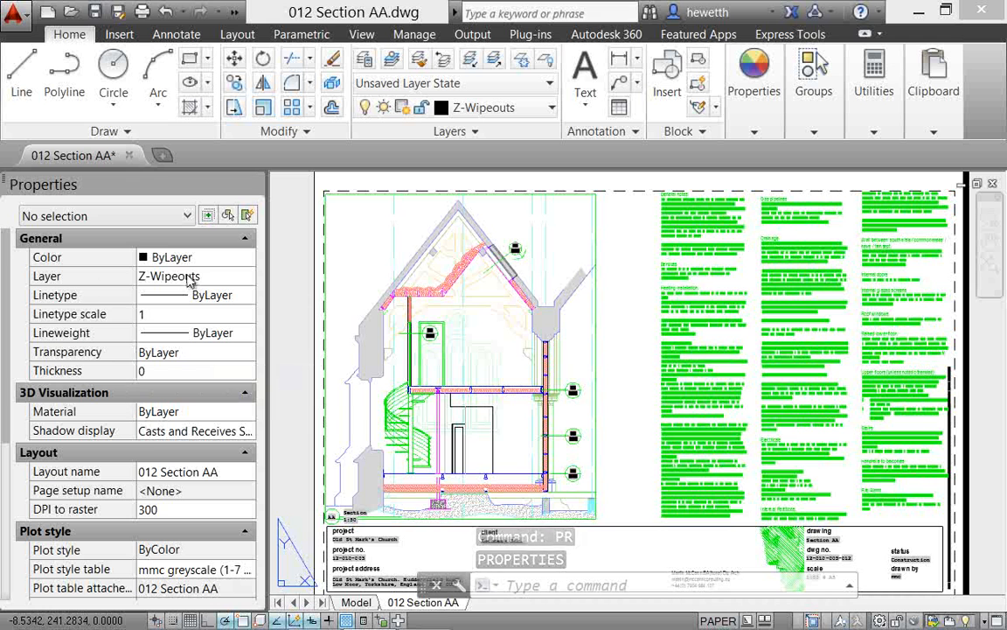
- Expand the Layer dropdown in Properties to review the available layers
click(175, 275)
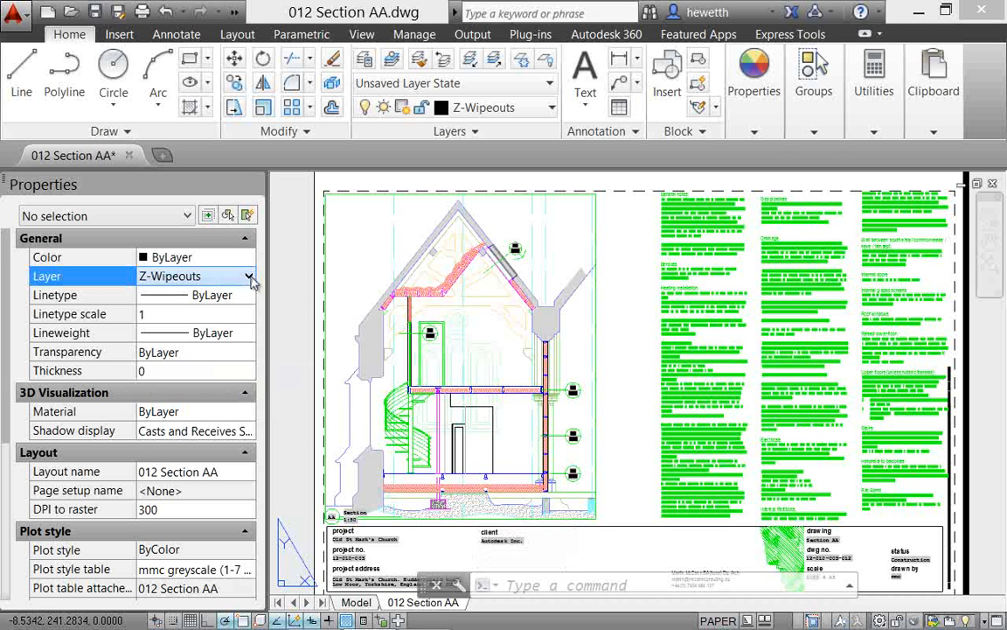
click(249, 276)
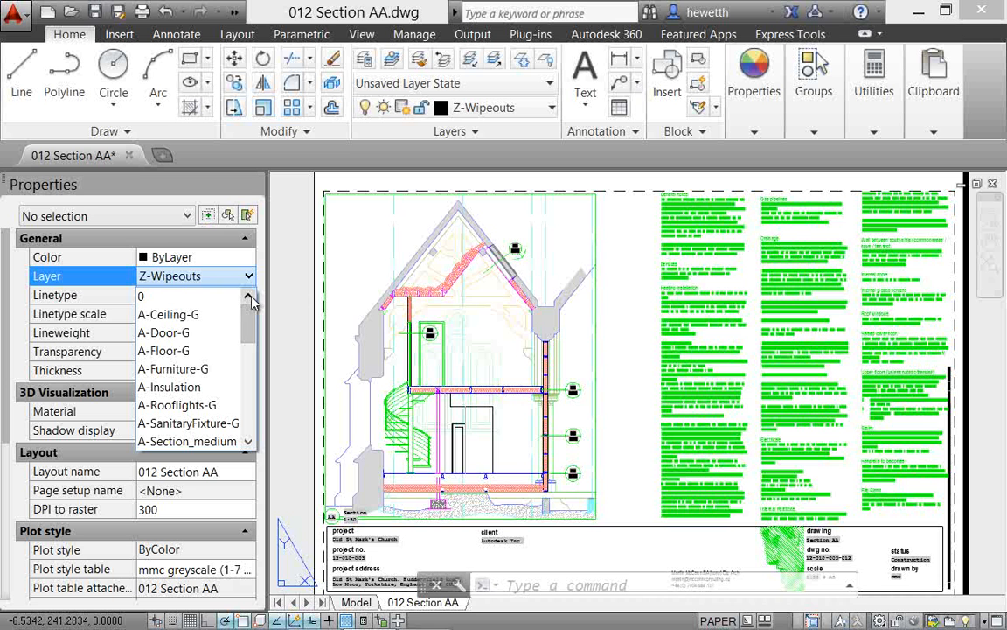
mouse_move(180, 191)
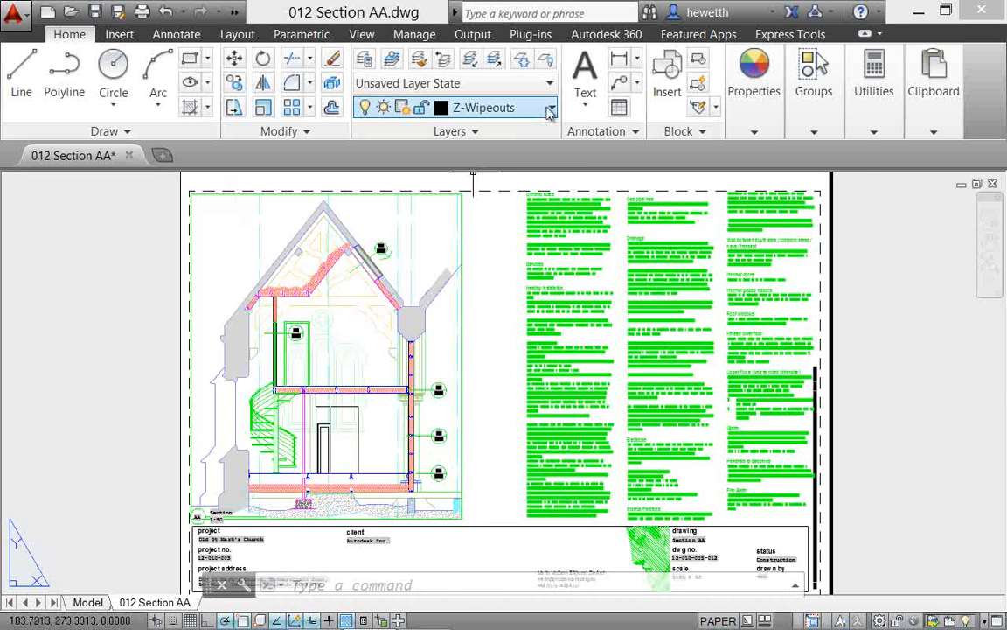
- Browse the layer list of 002 South Aisle Section extg, current layer A-Section-heavy
click(551, 107)
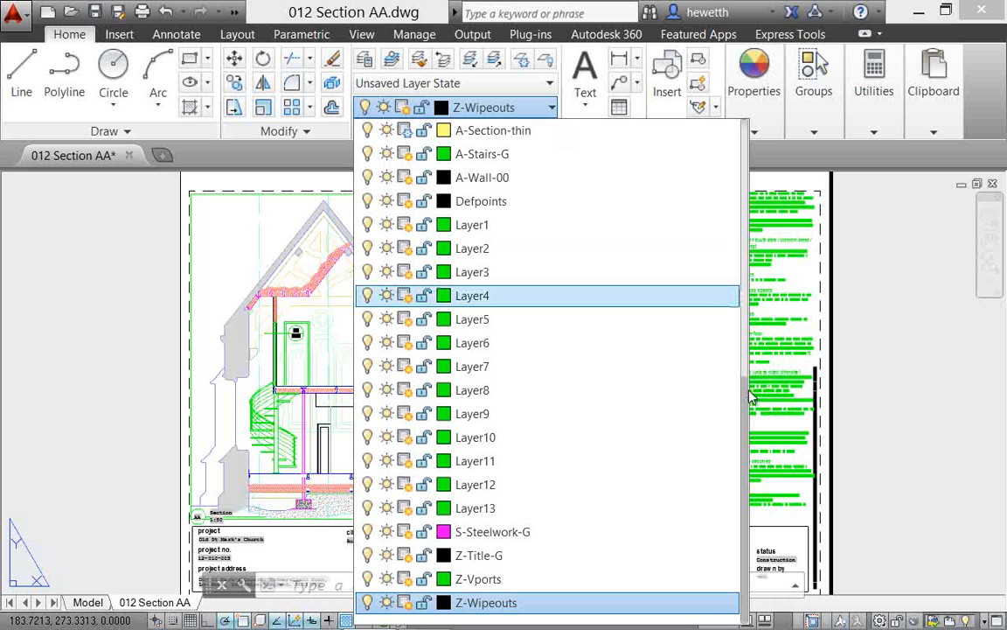
scroll(down, 3)
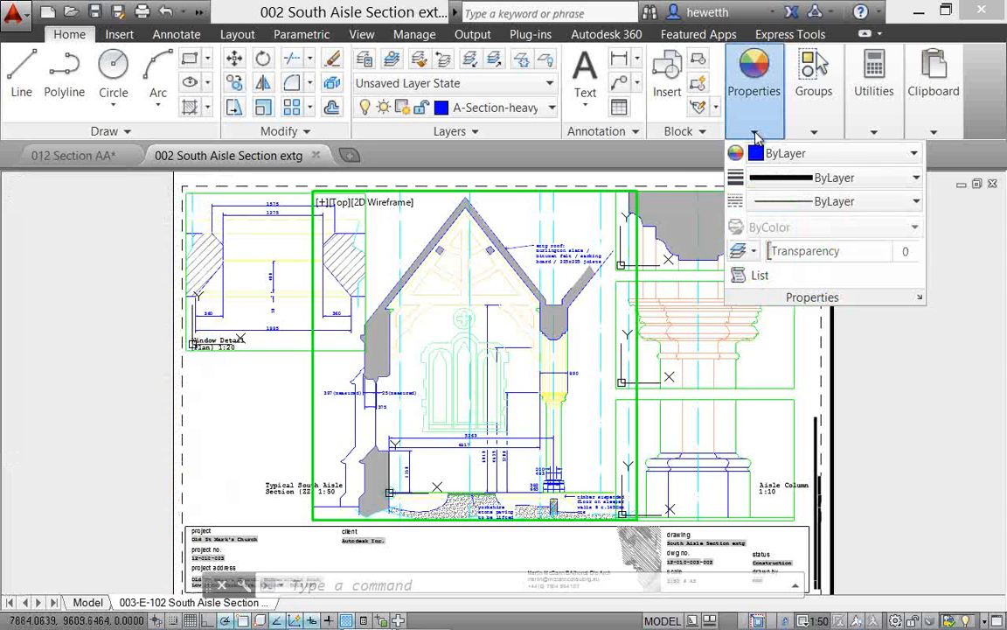
- Close the 002 South Aisle drawing, returning to Section AA
click(917, 201)
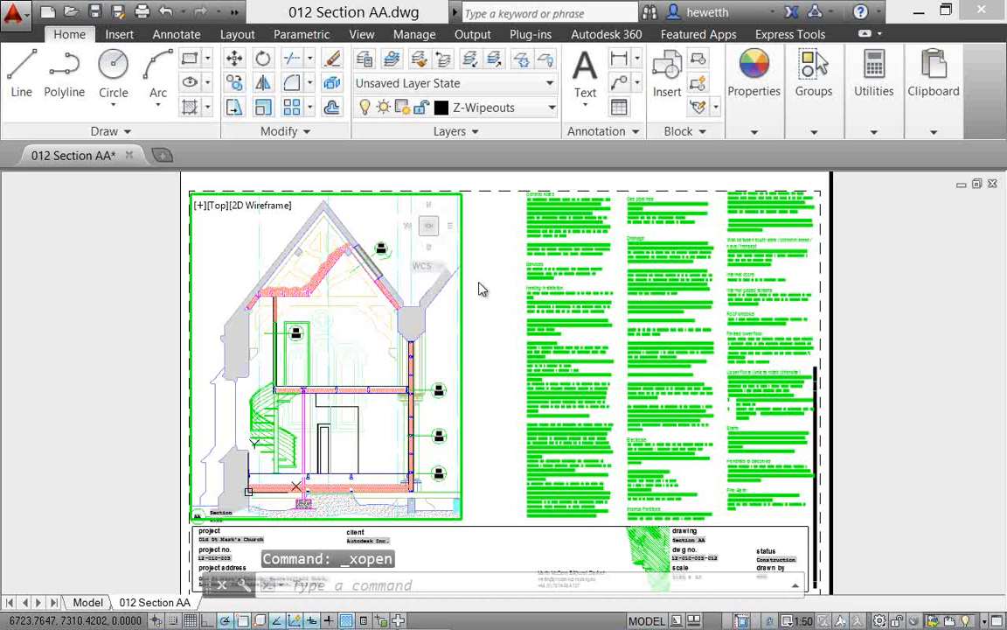
mouse_move(485, 295)
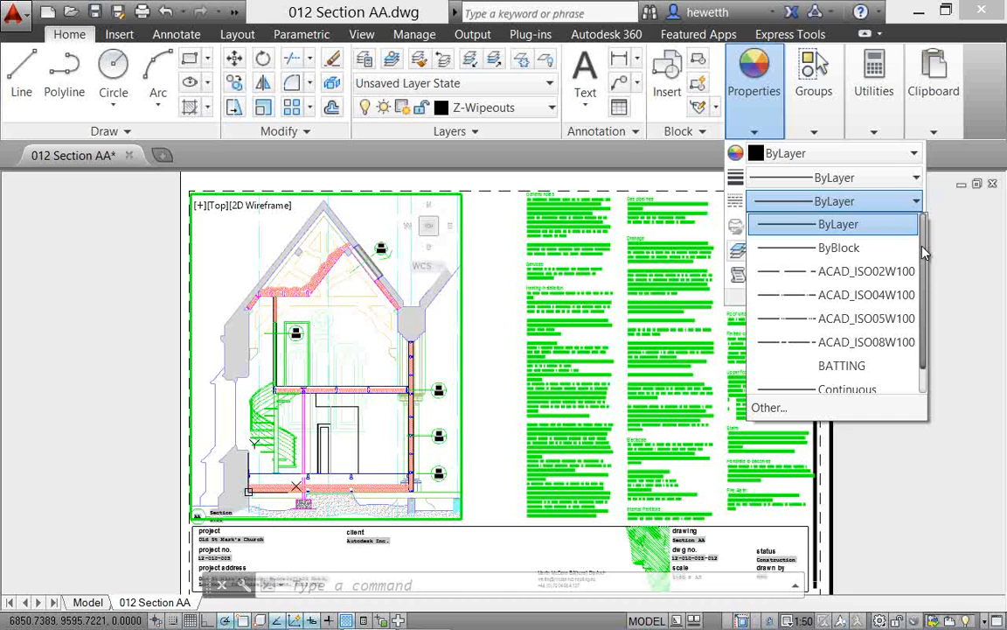
mouse_move(865, 342)
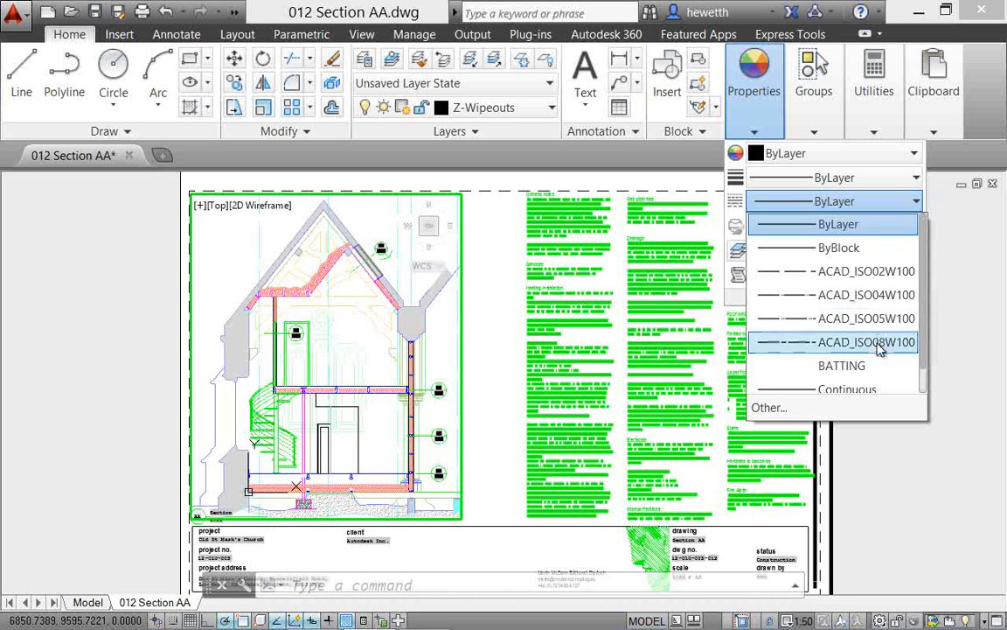
mouse_move(838, 224)
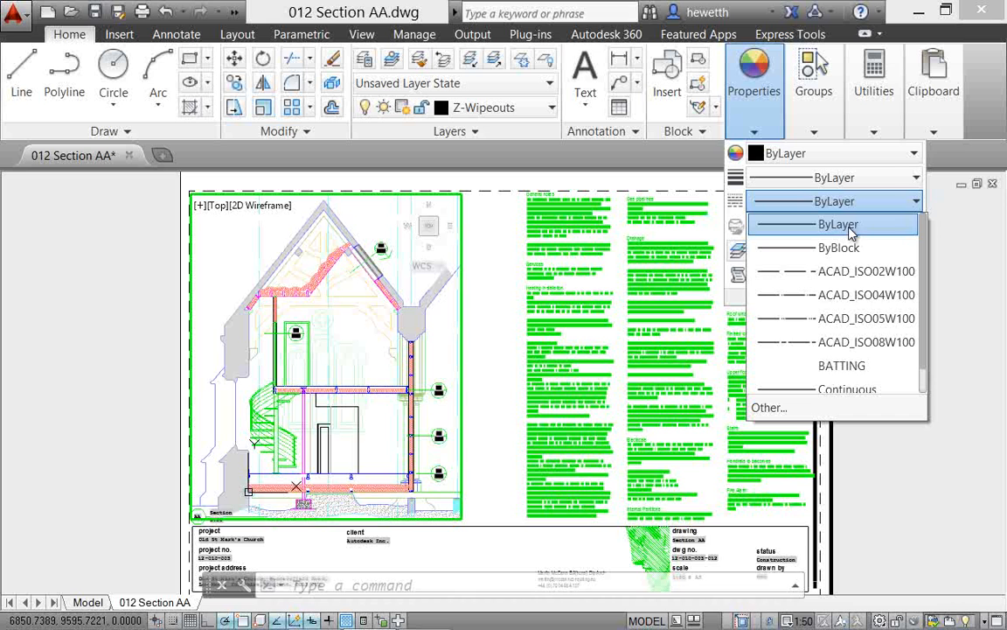
mouse_move(865, 341)
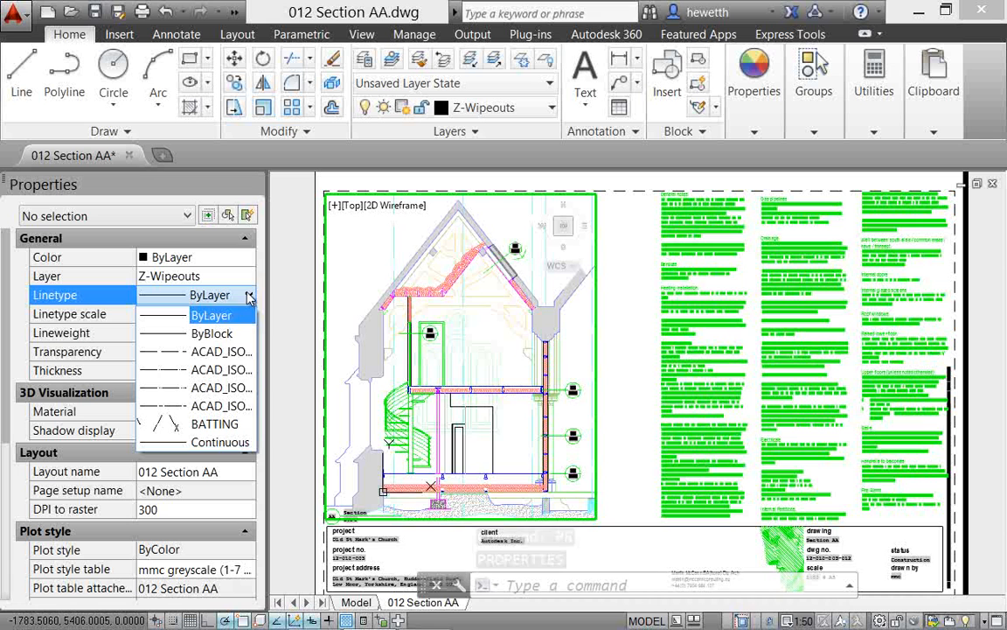
mouse_move(214, 404)
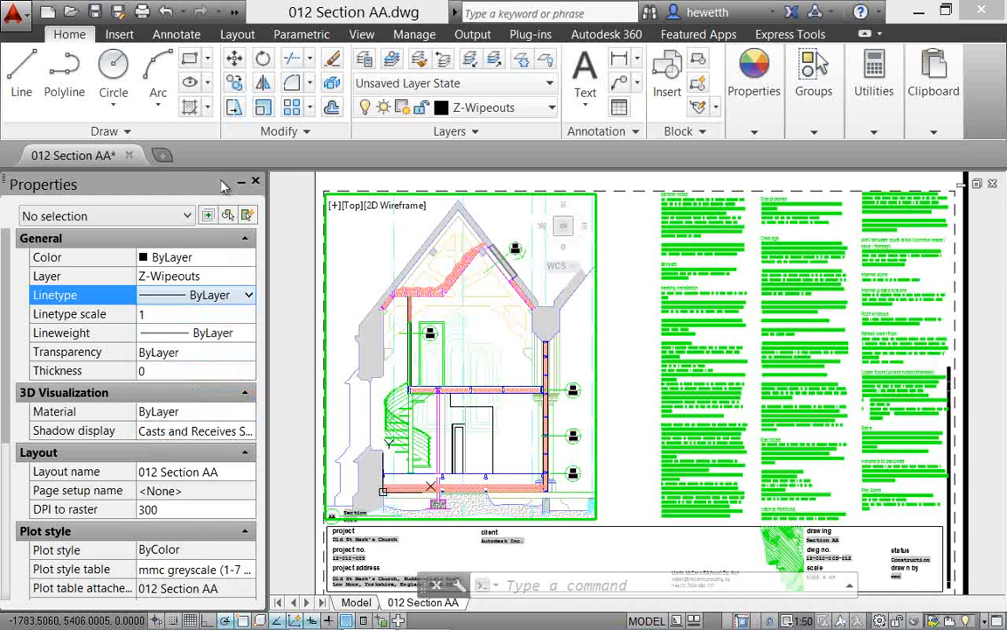
- Open 011 Upper Floor GA from St Mark's Renovation > 03 Mallinson Wing > 03 Construction
click(255, 181)
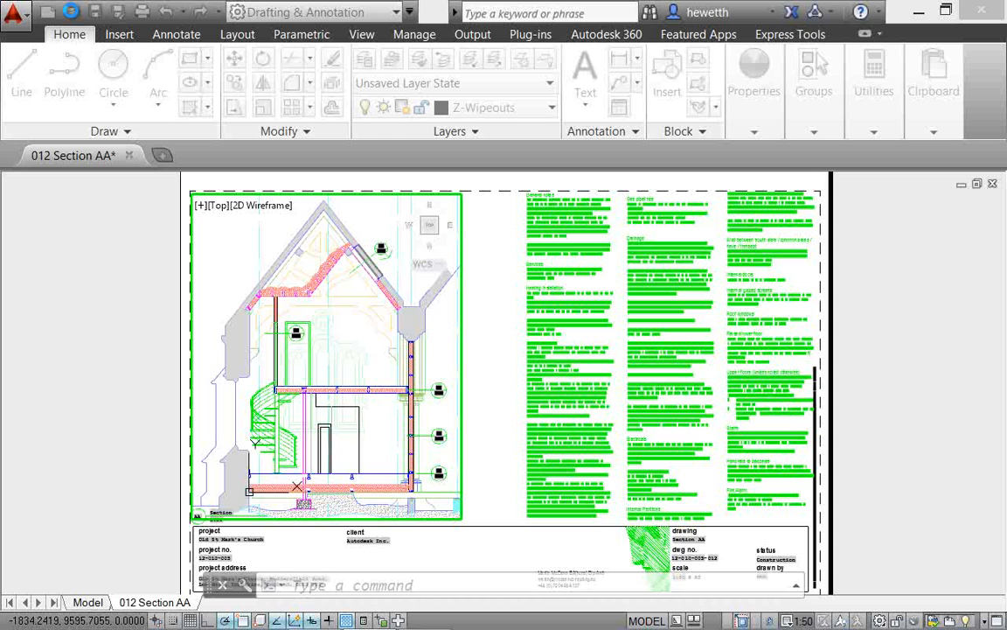
click(48, 10)
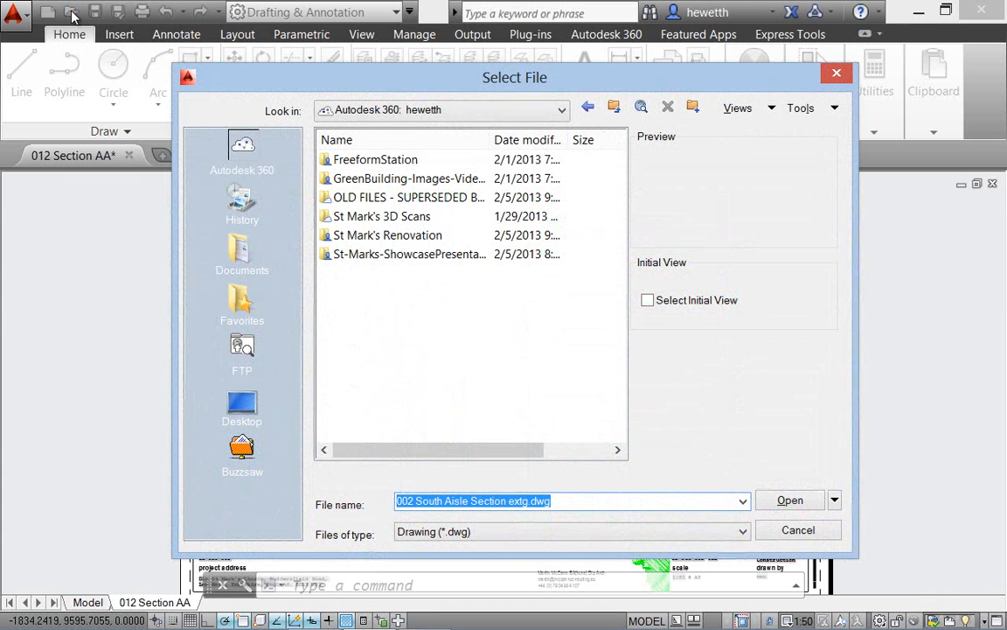
double_click(387, 234)
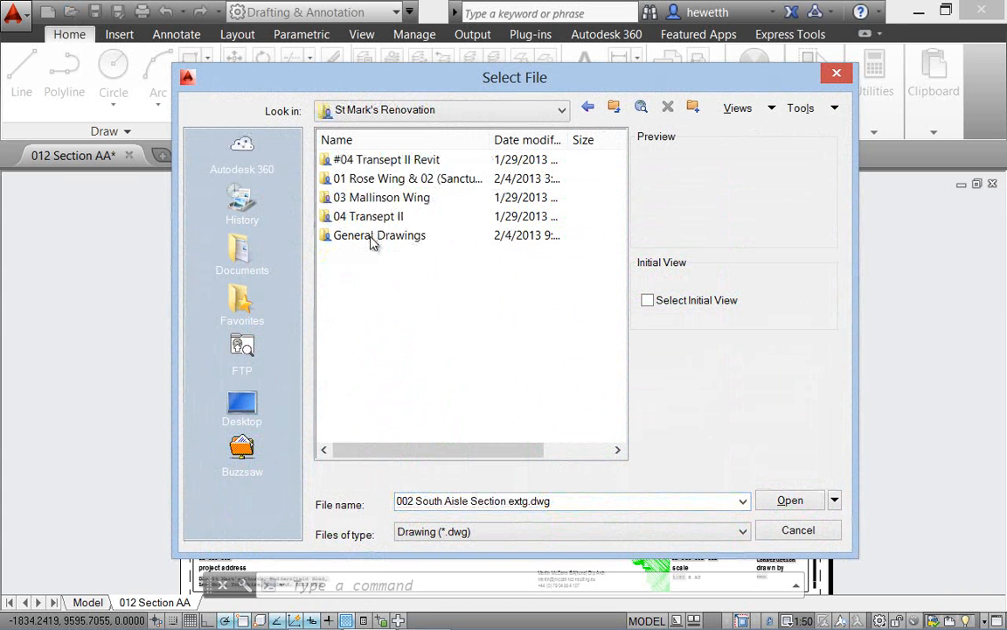
double_click(383, 197)
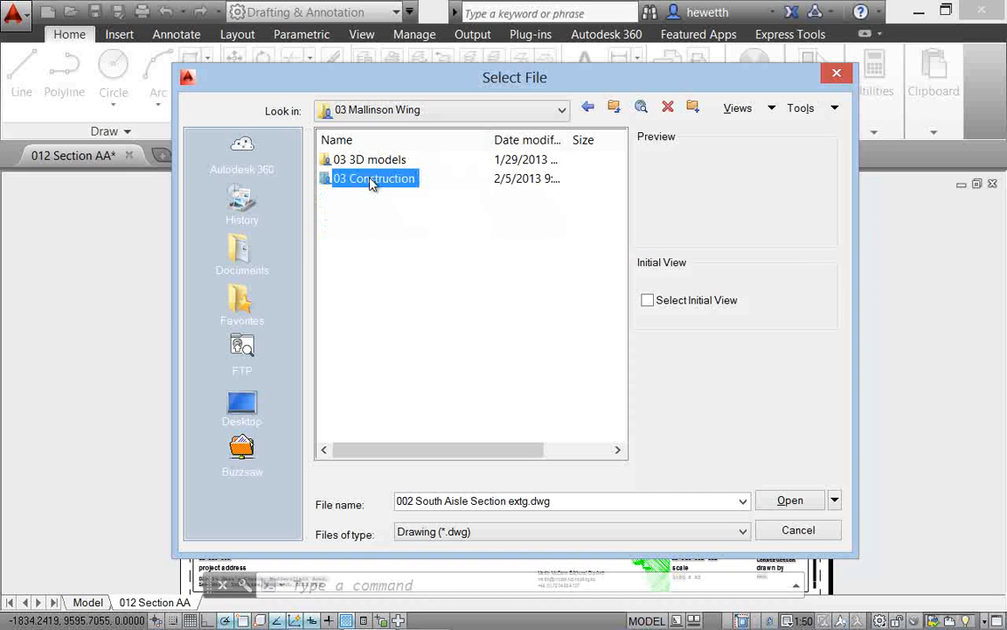
double_click(374, 179)
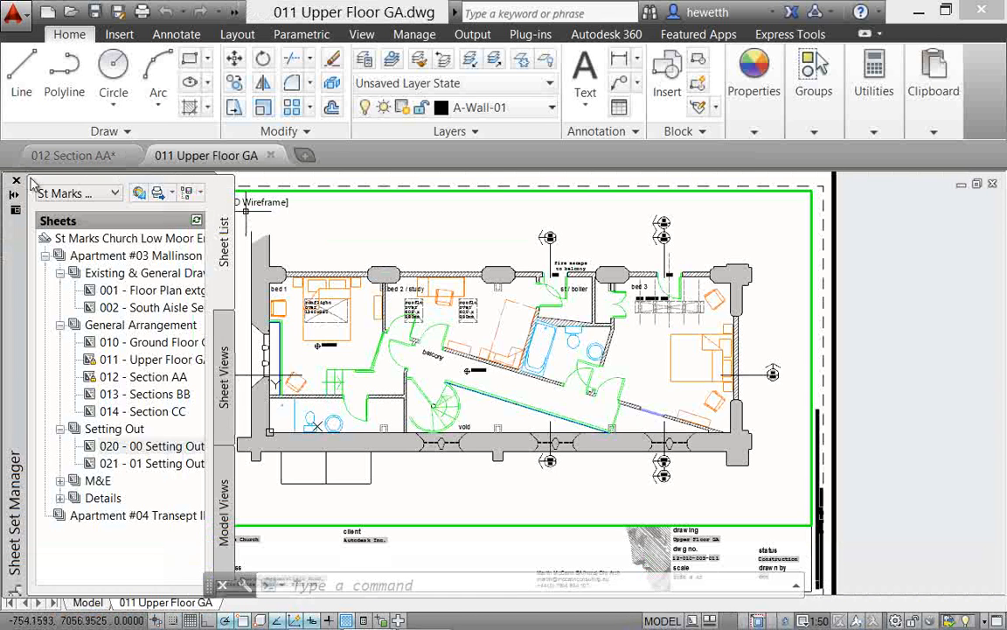
- Close Sheet Set Manager and select the Ground Floor GA and south aisle overlay xrefs
click(15, 181)
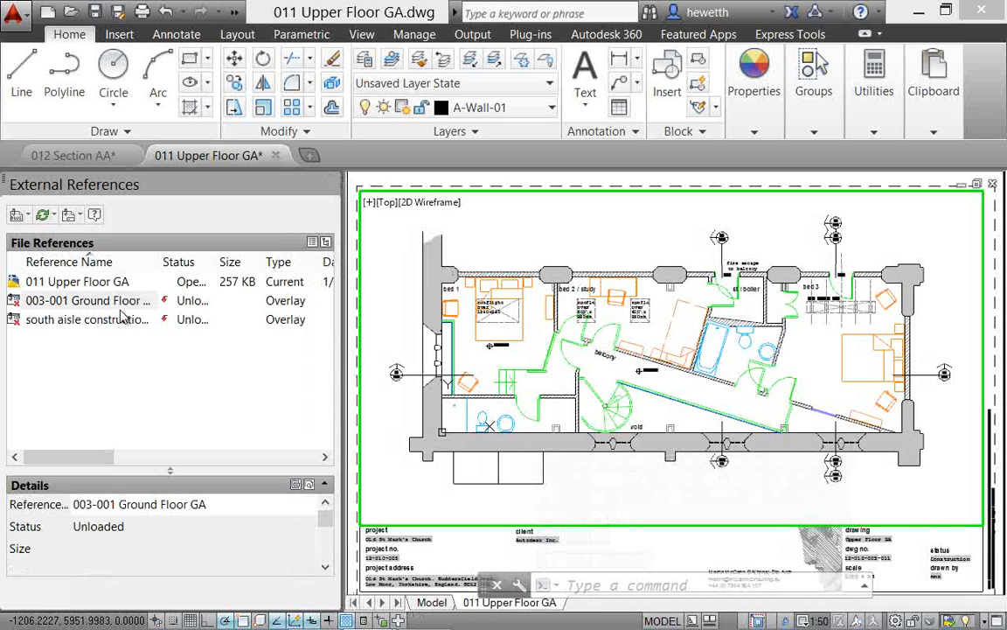
mouse_move(87, 300)
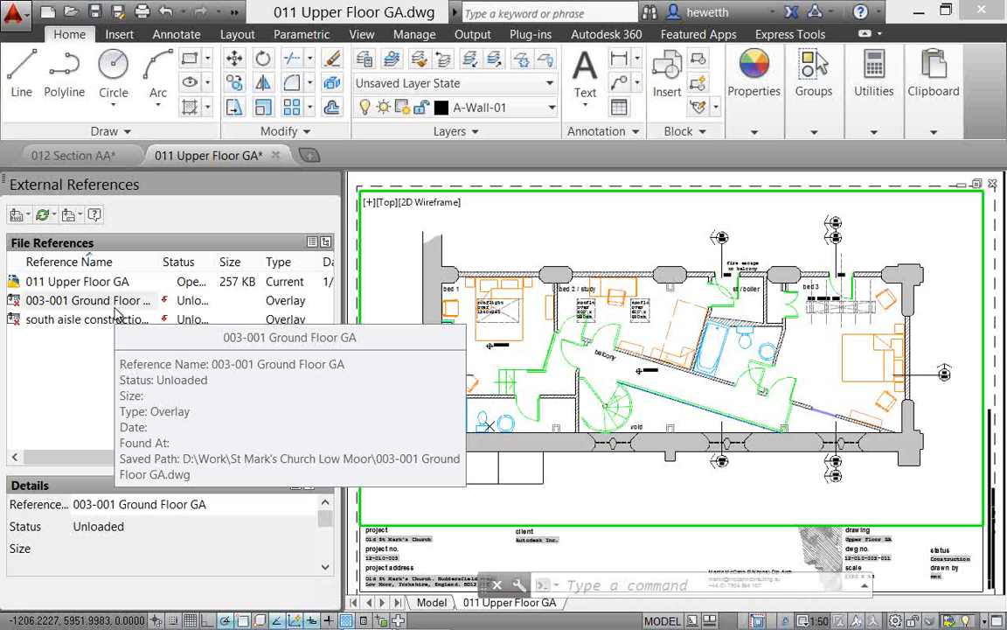
mouse_move(77, 324)
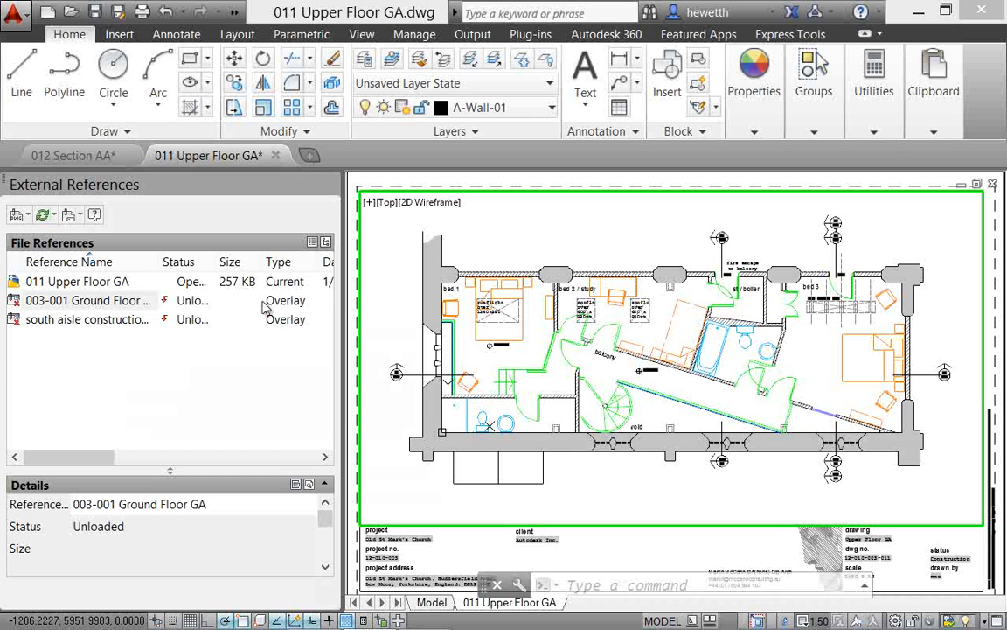
click(88, 300)
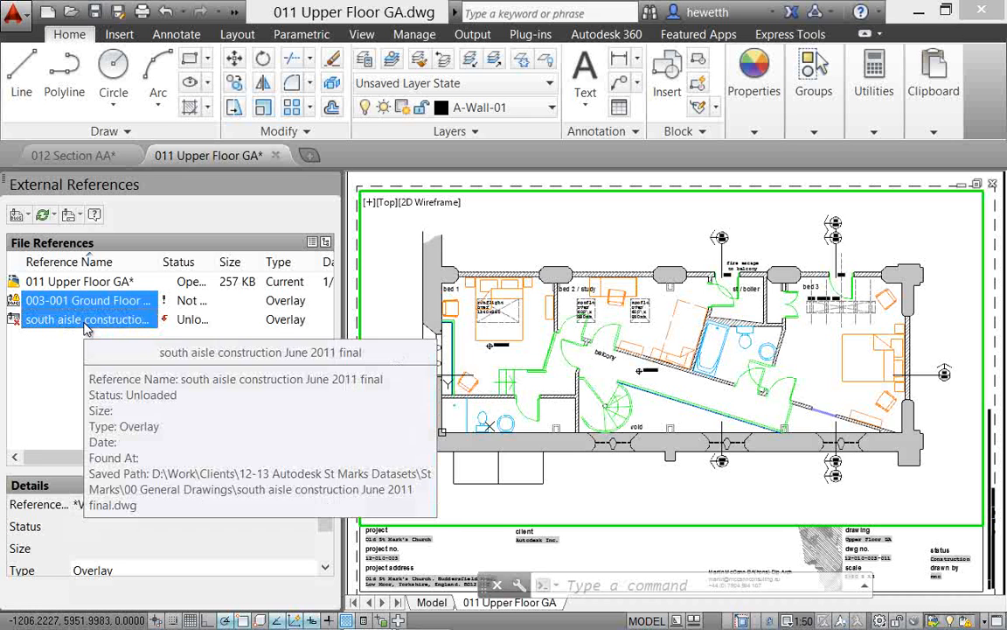
- Set the Ground Floor GA and south aisle construction xrefs to Attach and remove their paths
right_click(87, 319)
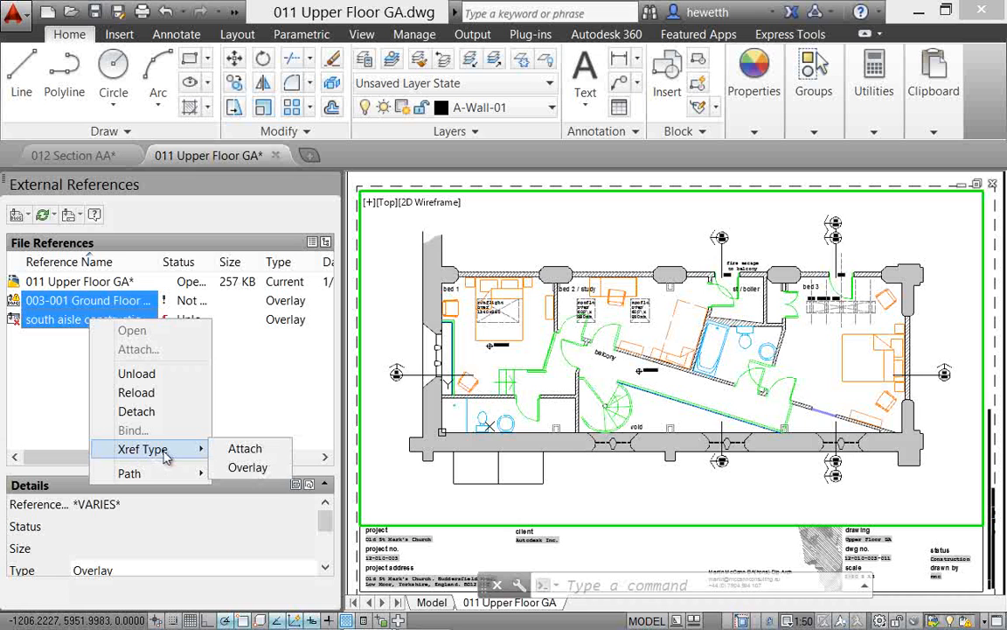
mouse_move(247, 448)
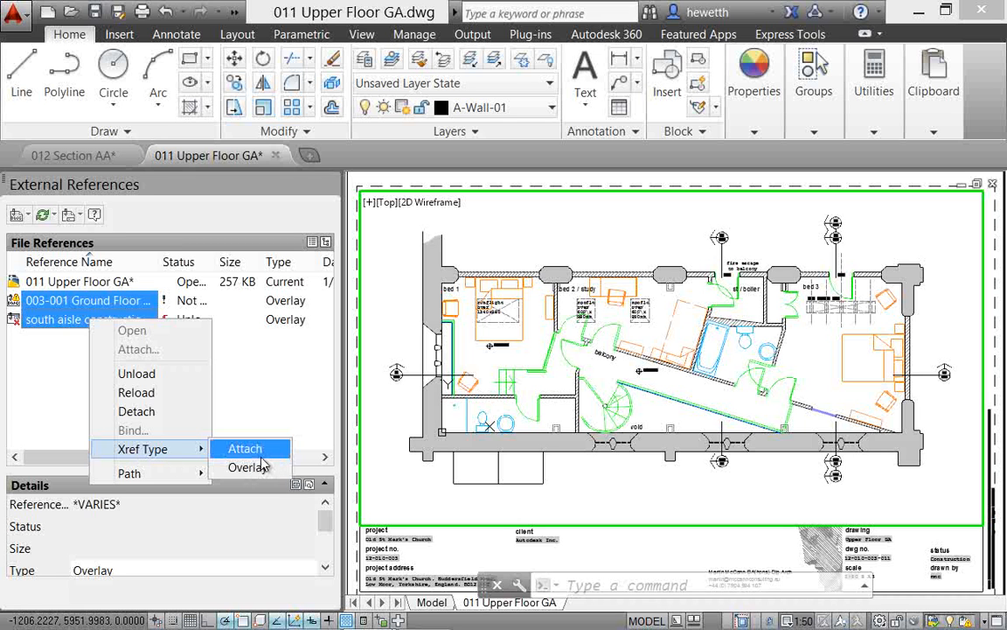
click(245, 448)
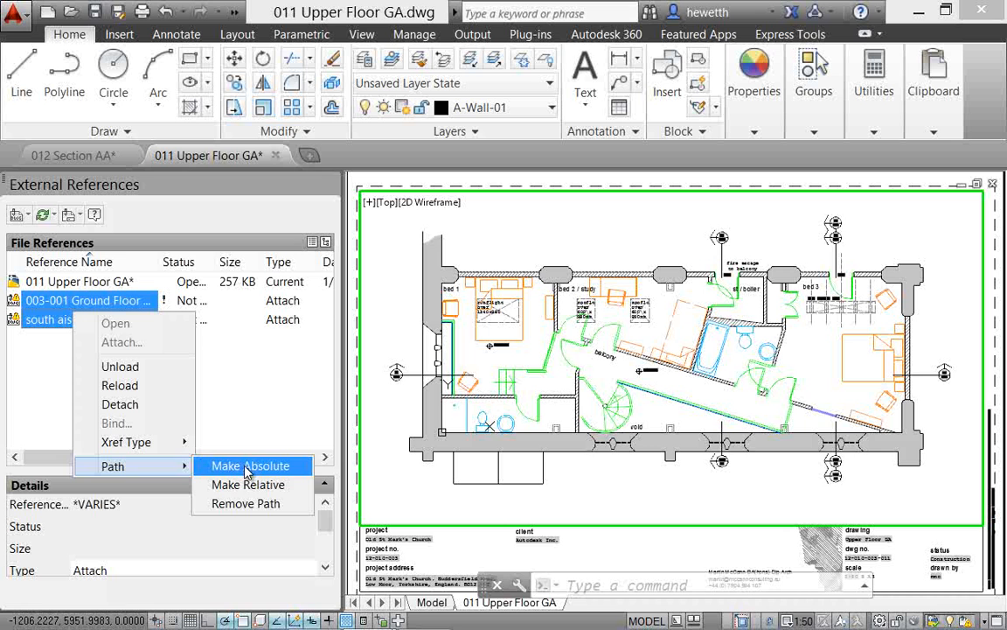
mouse_move(249, 484)
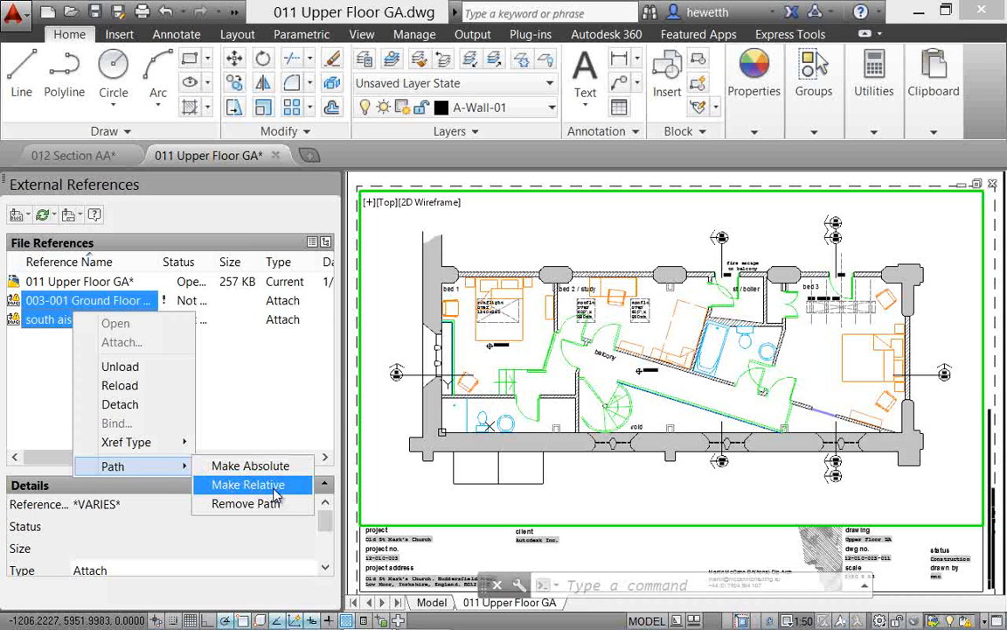
mouse_move(260, 511)
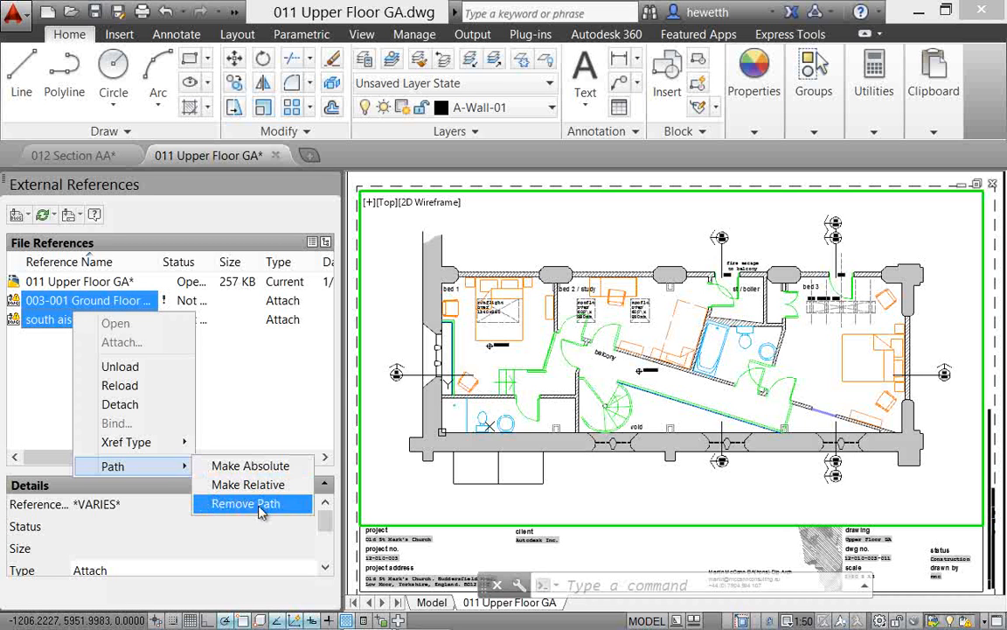
click(245, 503)
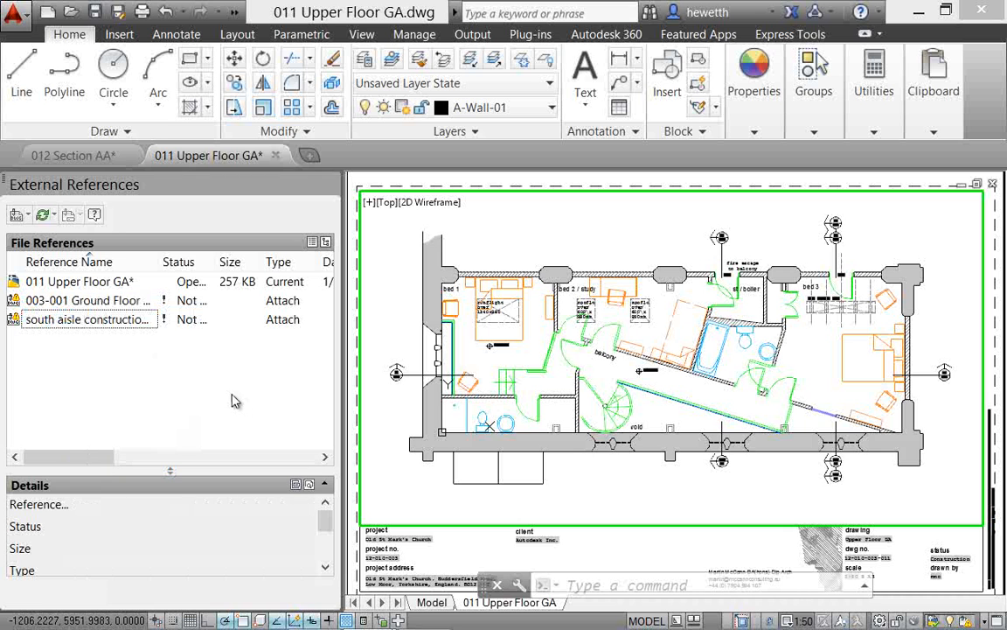